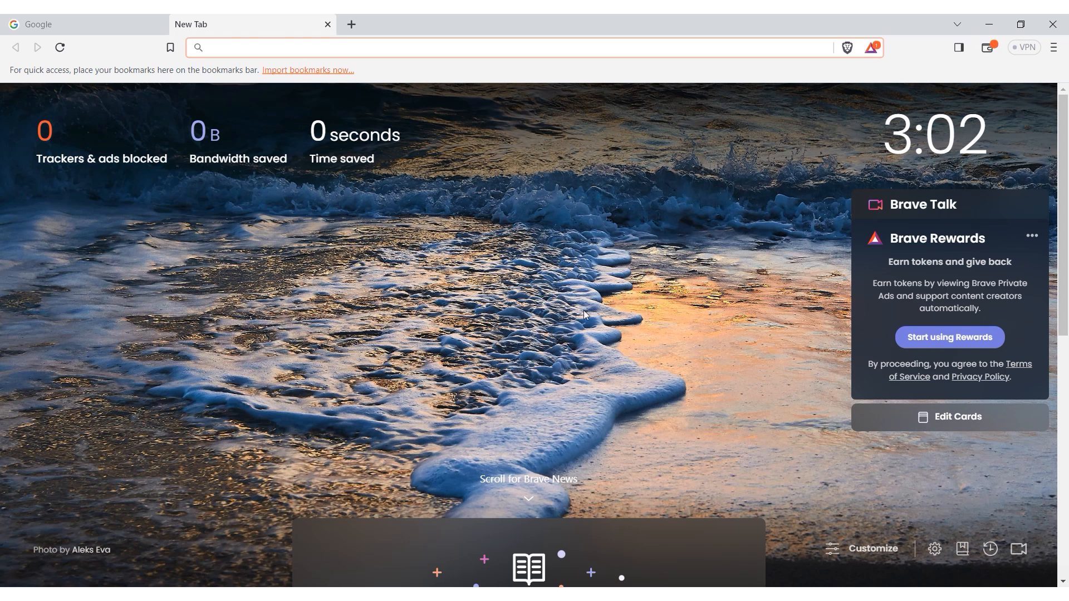
{"action": "mouse_move", "coordinate": [585, 312]}
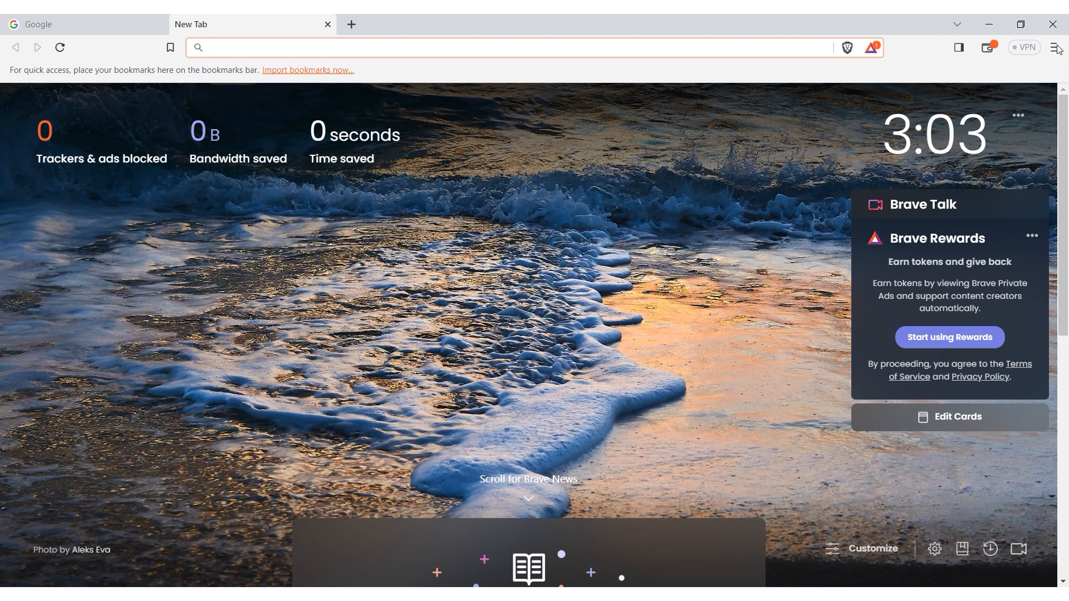
Step: Reach the System section of Brave settings via the main menu
{"action": "left_click", "coordinate": [1055, 47]}
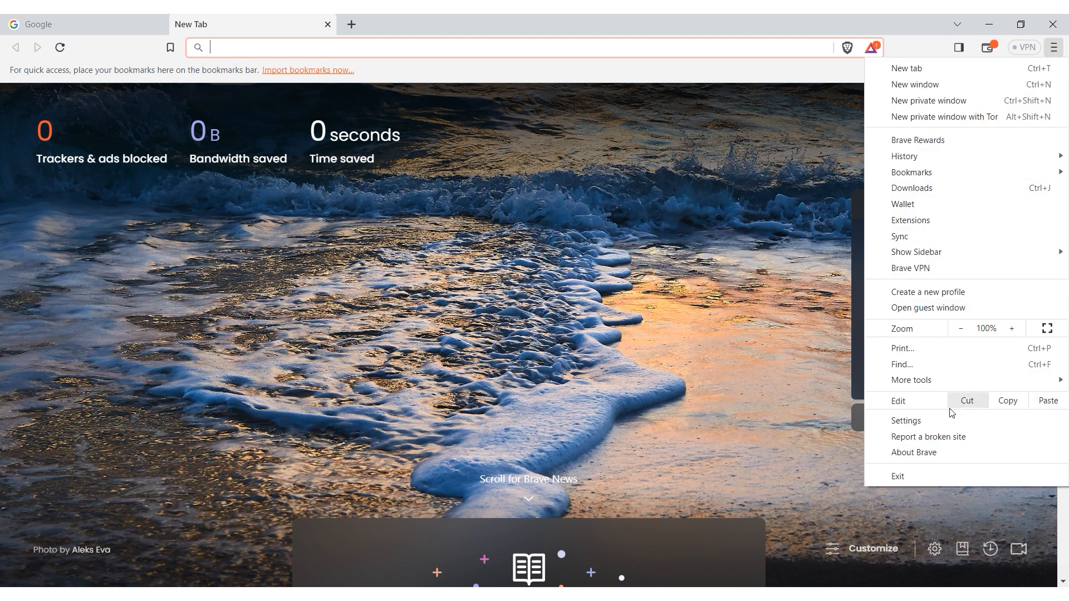
{"action": "left_click", "coordinate": [906, 421]}
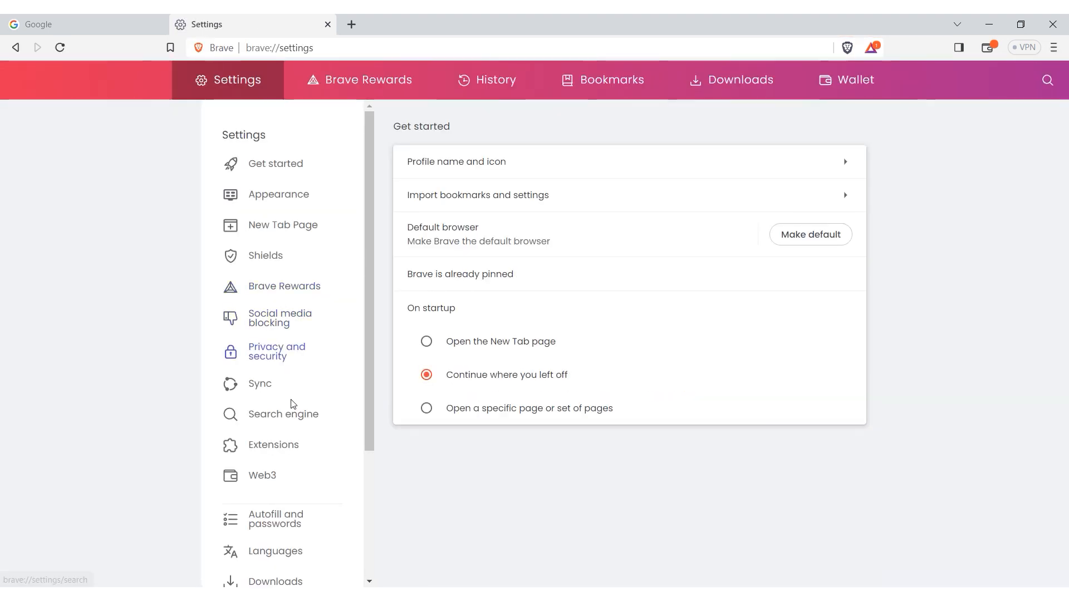
{"action": "scroll", "scroll_direction": "down", "scroll_amount": 3}
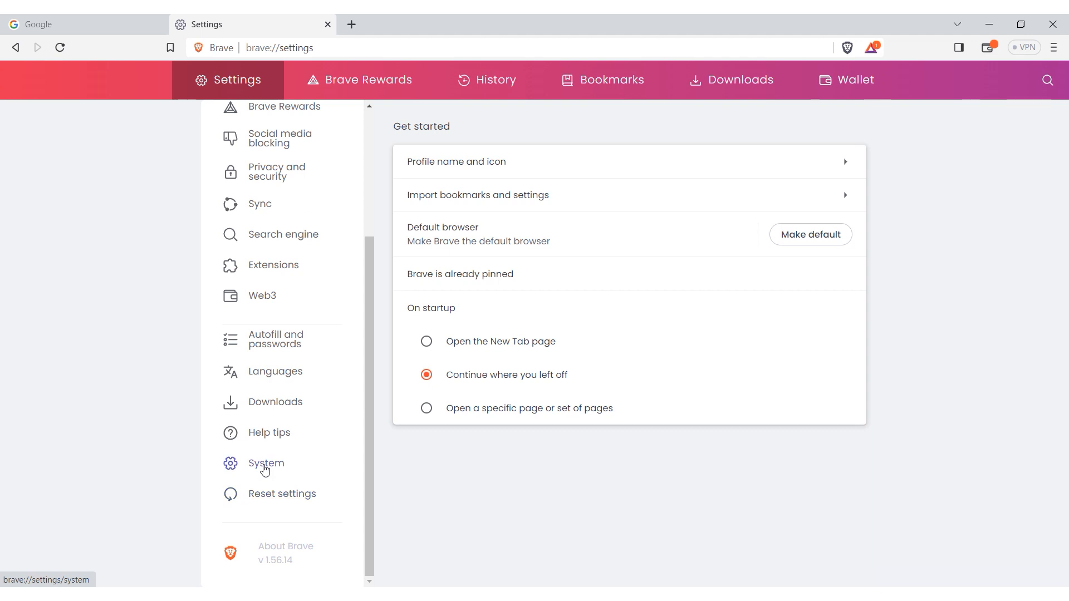
{"action": "left_click", "coordinate": [264, 464]}
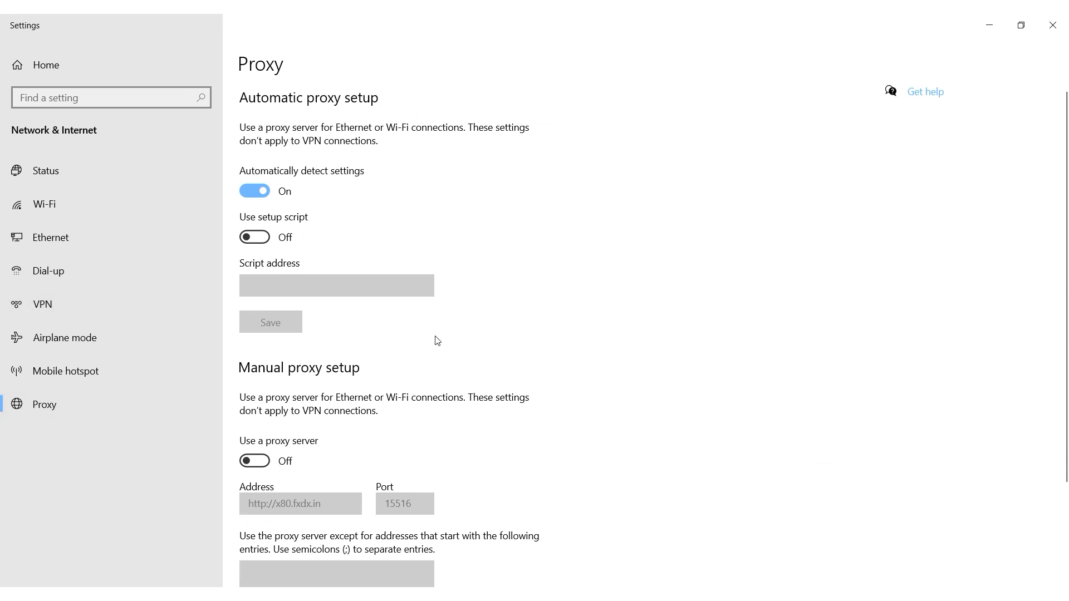
Step: Switch on the manual proxy server and set its port to 15516
{"action": "scroll", "scroll_direction": "down", "scroll_amount": 3}
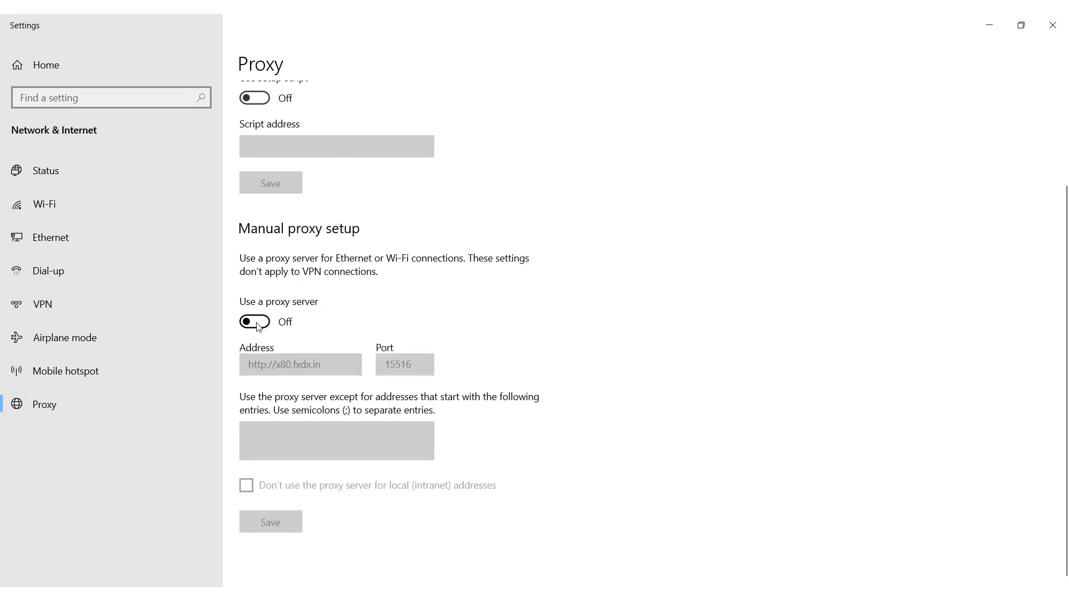
{"action": "left_click", "coordinate": [253, 322]}
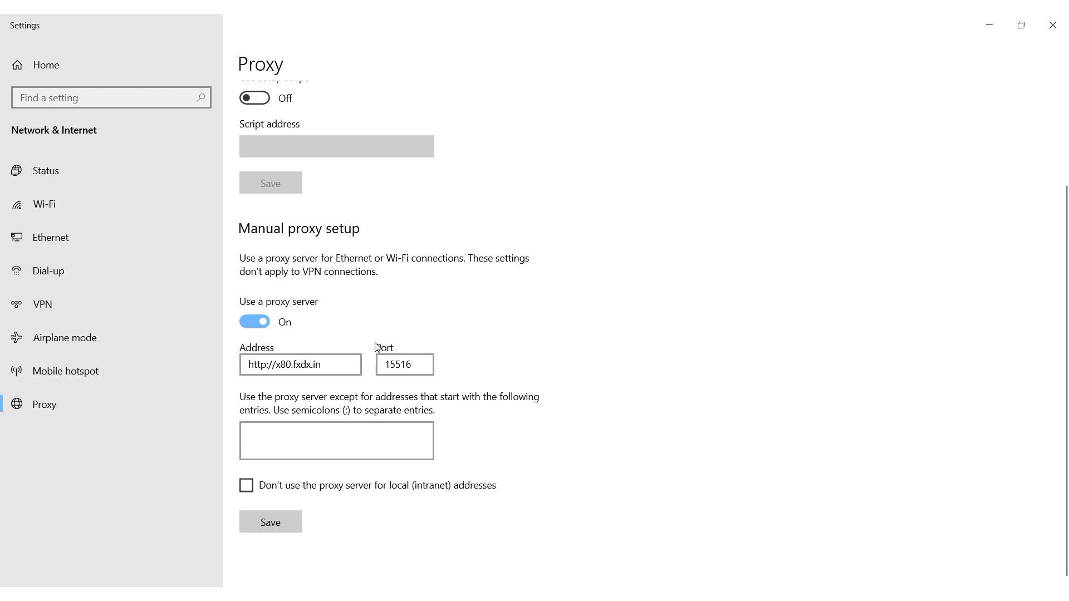
{"action": "left_click", "coordinate": [404, 364]}
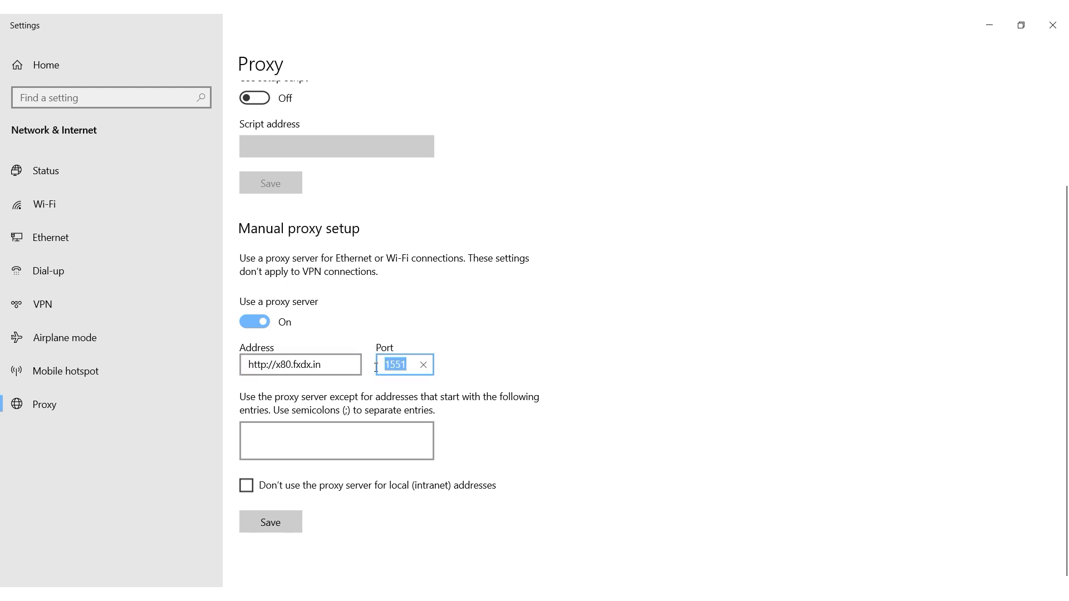
{"action": "type", "text": "15516"}
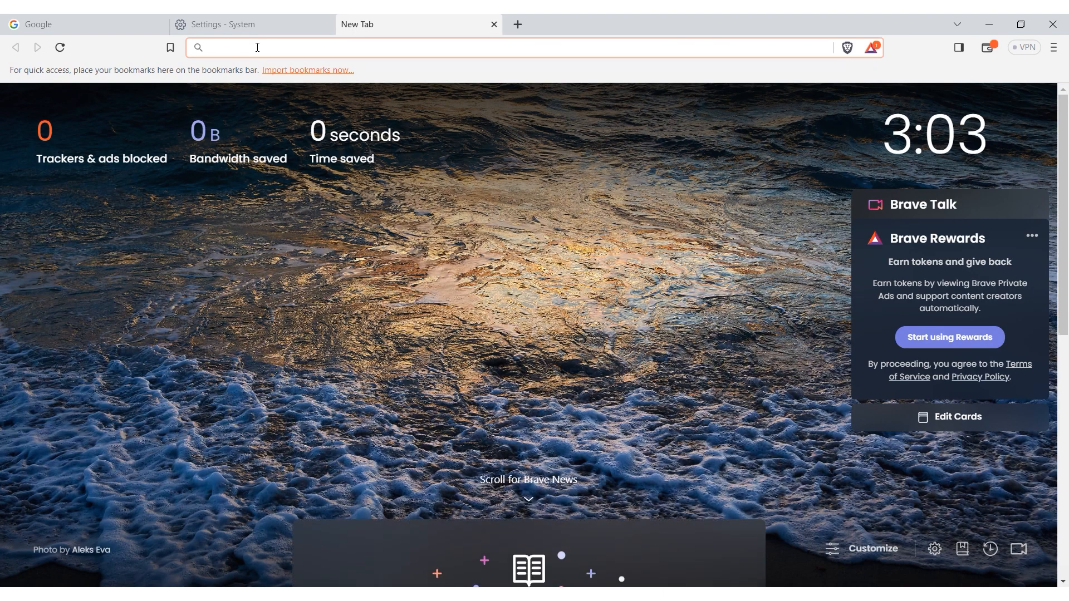
Step: Search for 'go' via the Yandex suggestion and begin the proxy sign-in username
{"action": "type", "text": "go"}
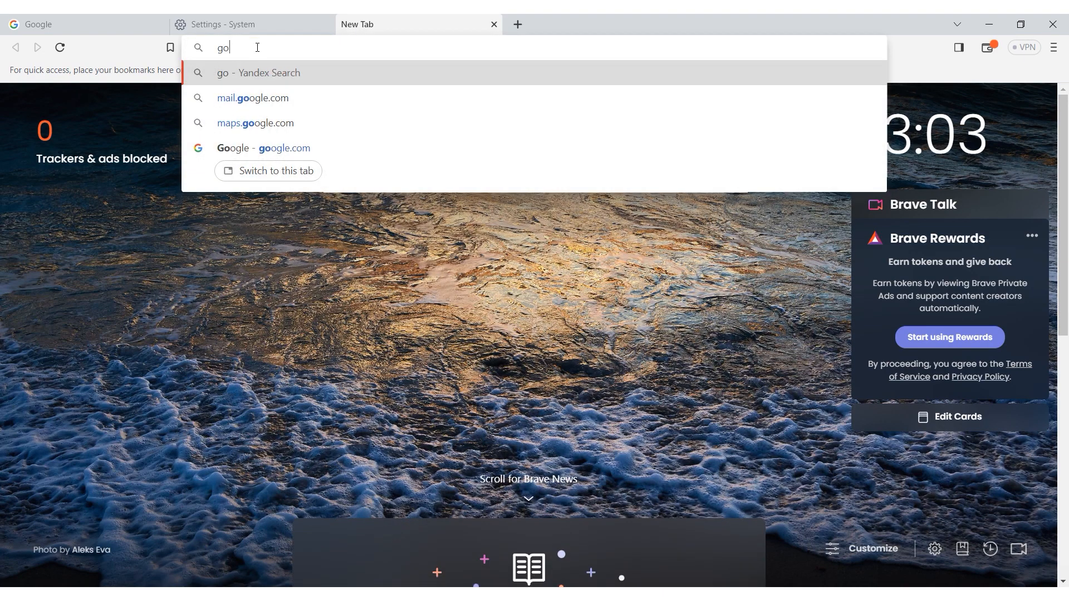
{"action": "left_click", "coordinate": [259, 72]}
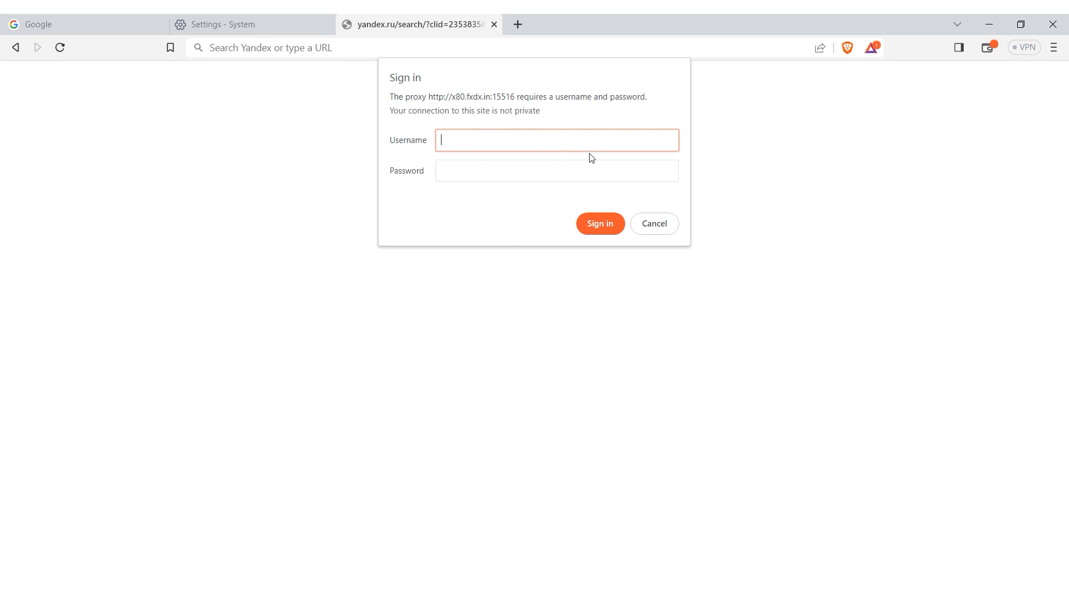
{"action": "mouse_move", "coordinate": [406, 161]}
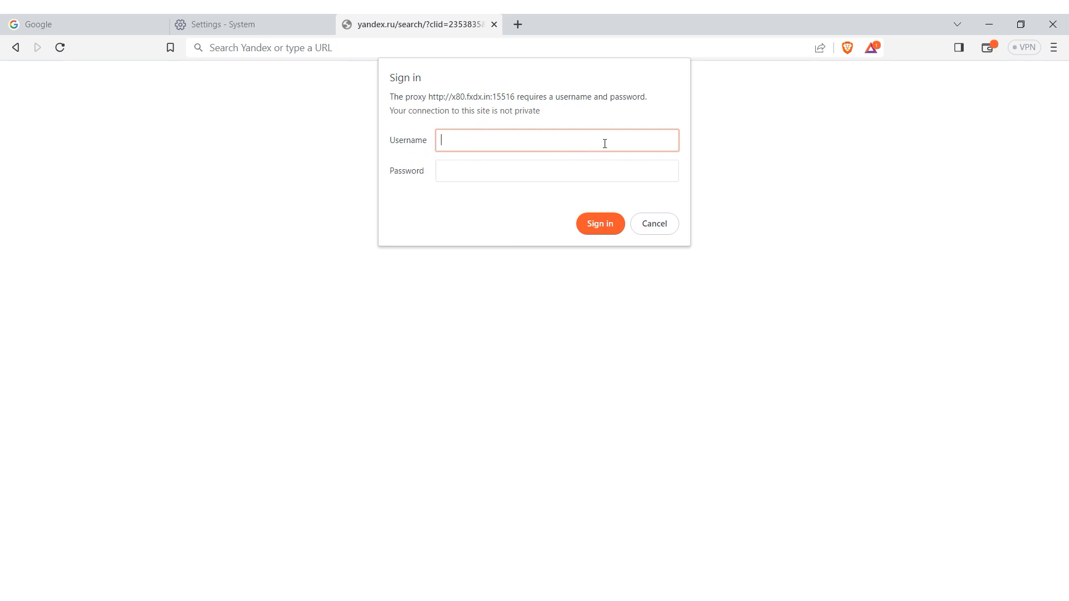
{"action": "left_click", "coordinate": [653, 224]}
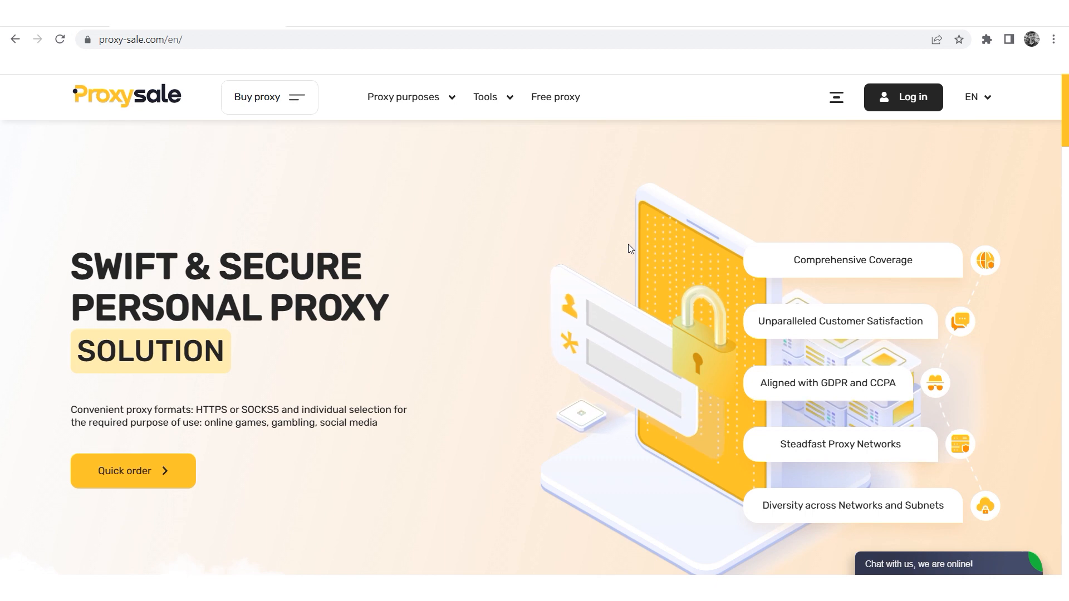
{"action": "scroll", "scroll_direction": "down", "scroll_amount": 3}
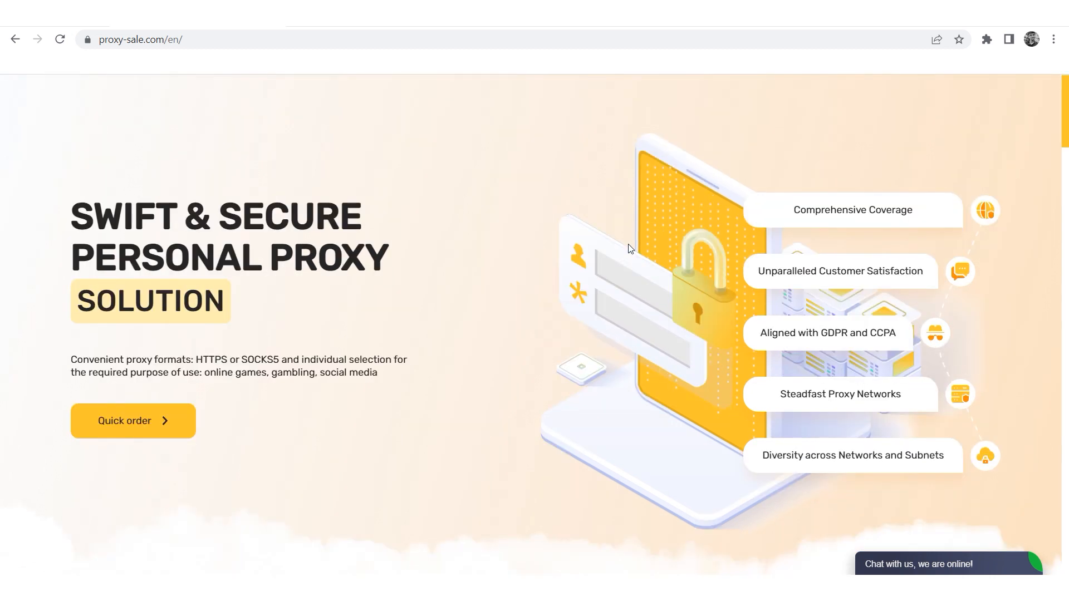
{"action": "scroll", "scroll_direction": "down", "scroll_amount": 3}
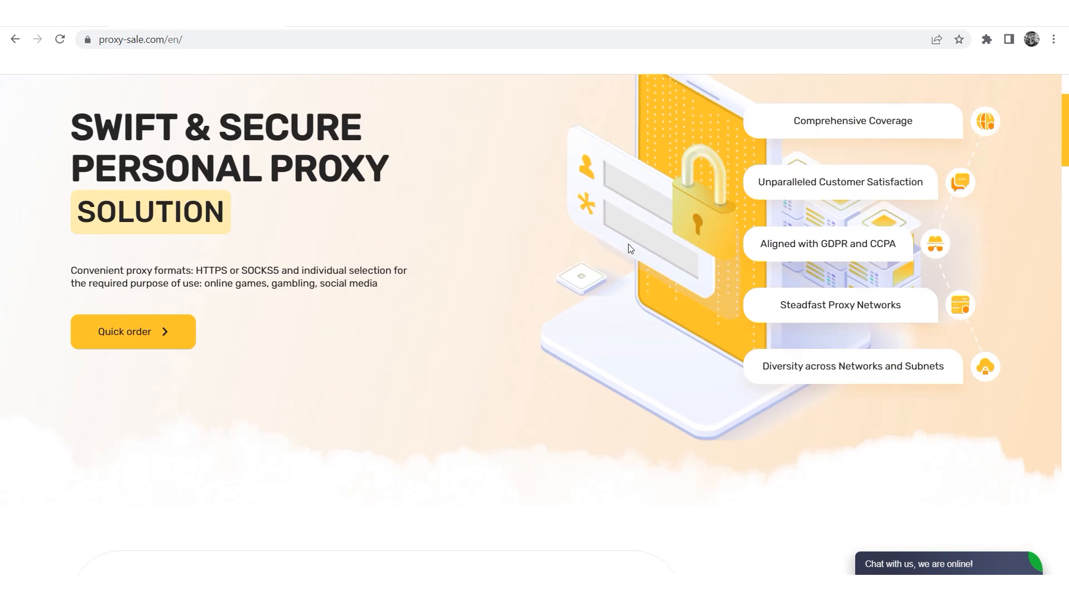
{"action": "scroll", "scroll_direction": "down", "scroll_amount": 3}
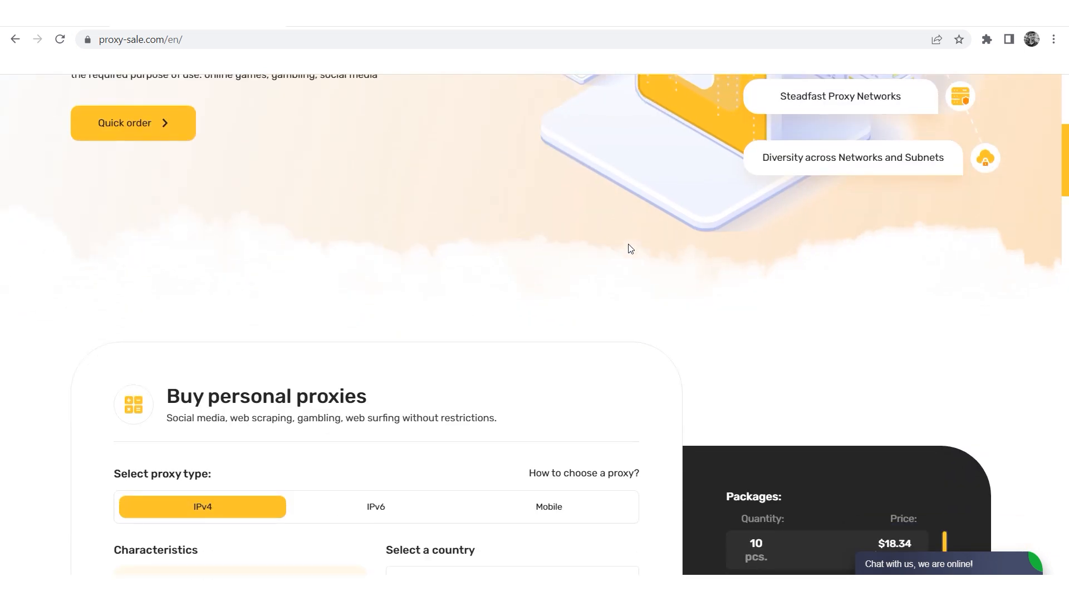
{"action": "scroll", "scroll_direction": "down", "scroll_amount": 3}
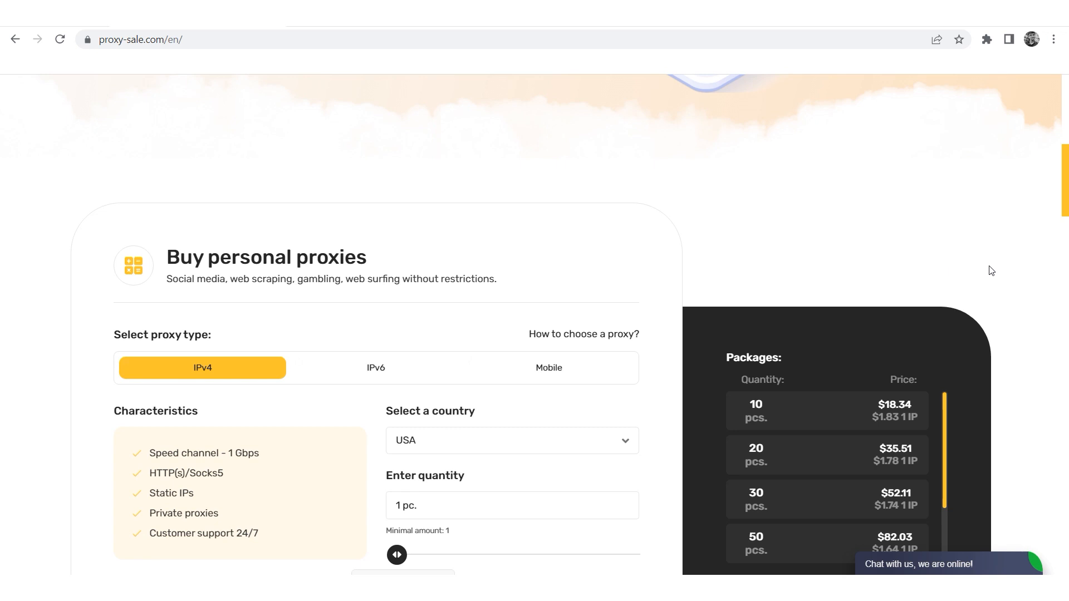
{"action": "scroll", "scroll_direction": "down", "scroll_amount": 3}
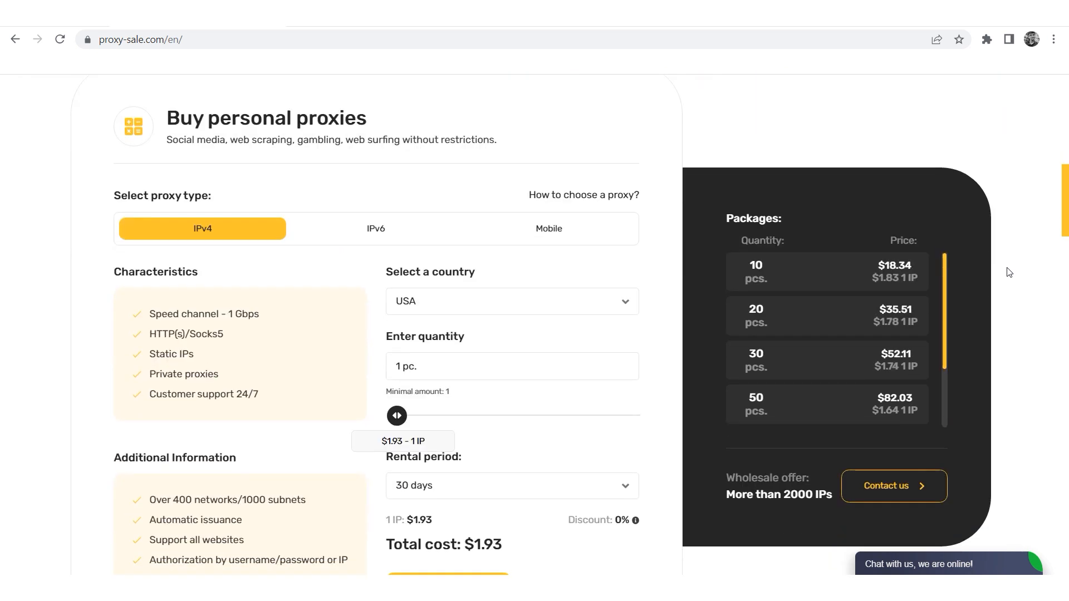
{"action": "scroll", "scroll_direction": "down", "scroll_amount": 3}
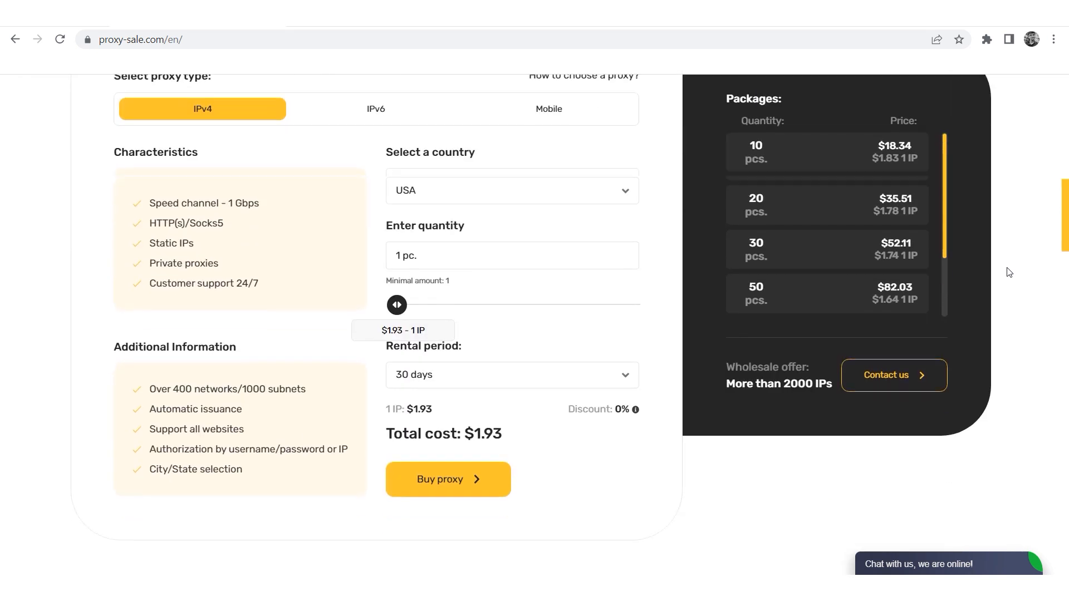
{"action": "scroll", "scroll_direction": "down", "scroll_amount": 3}
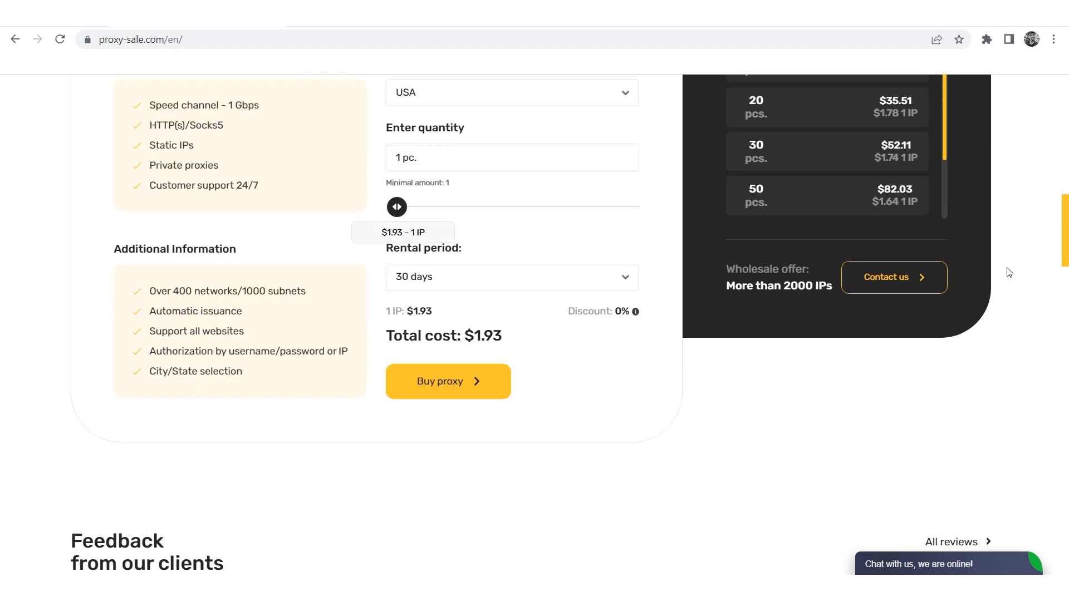
{"action": "scroll", "scroll_direction": "down", "scroll_amount": 3}
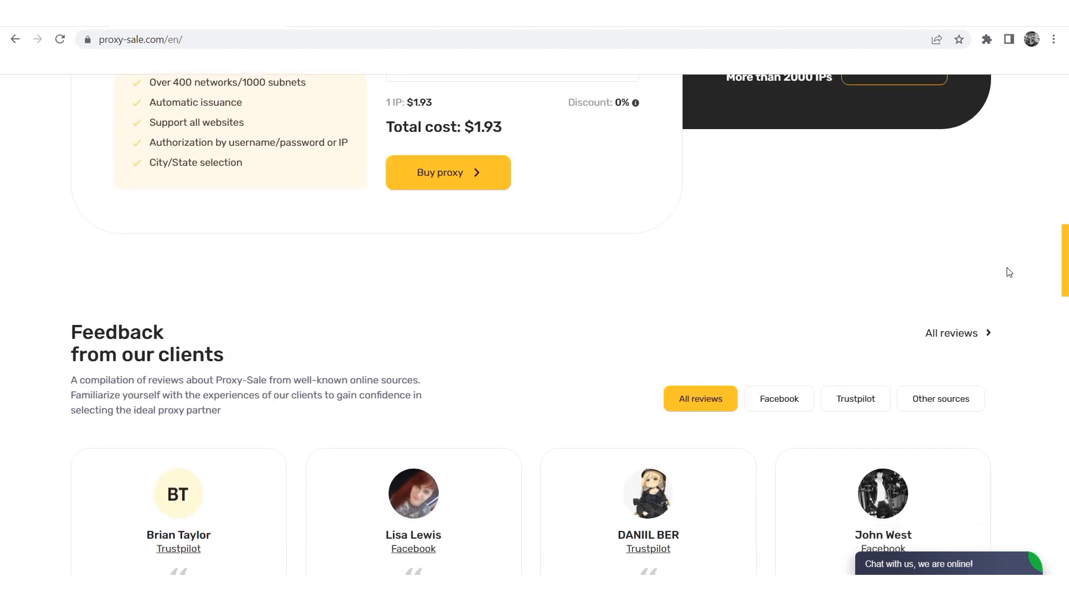